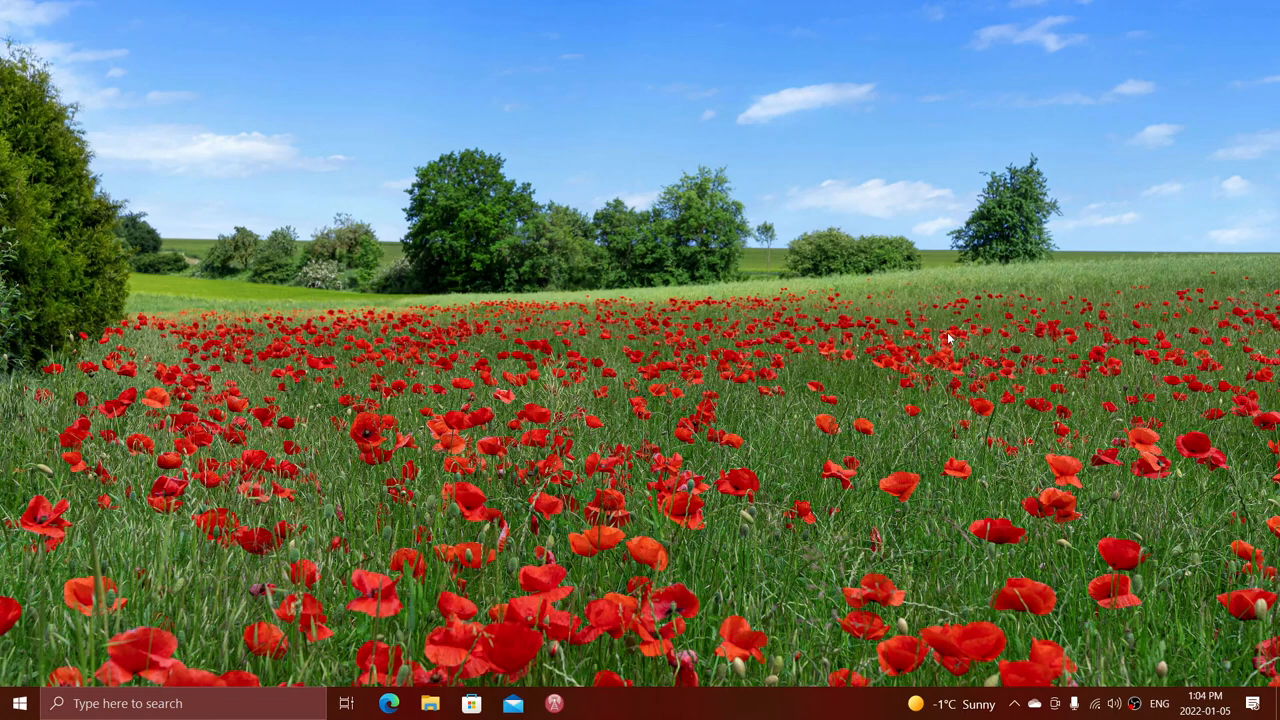
{"action": "mouse_move", "coordinate": [38, 688]}
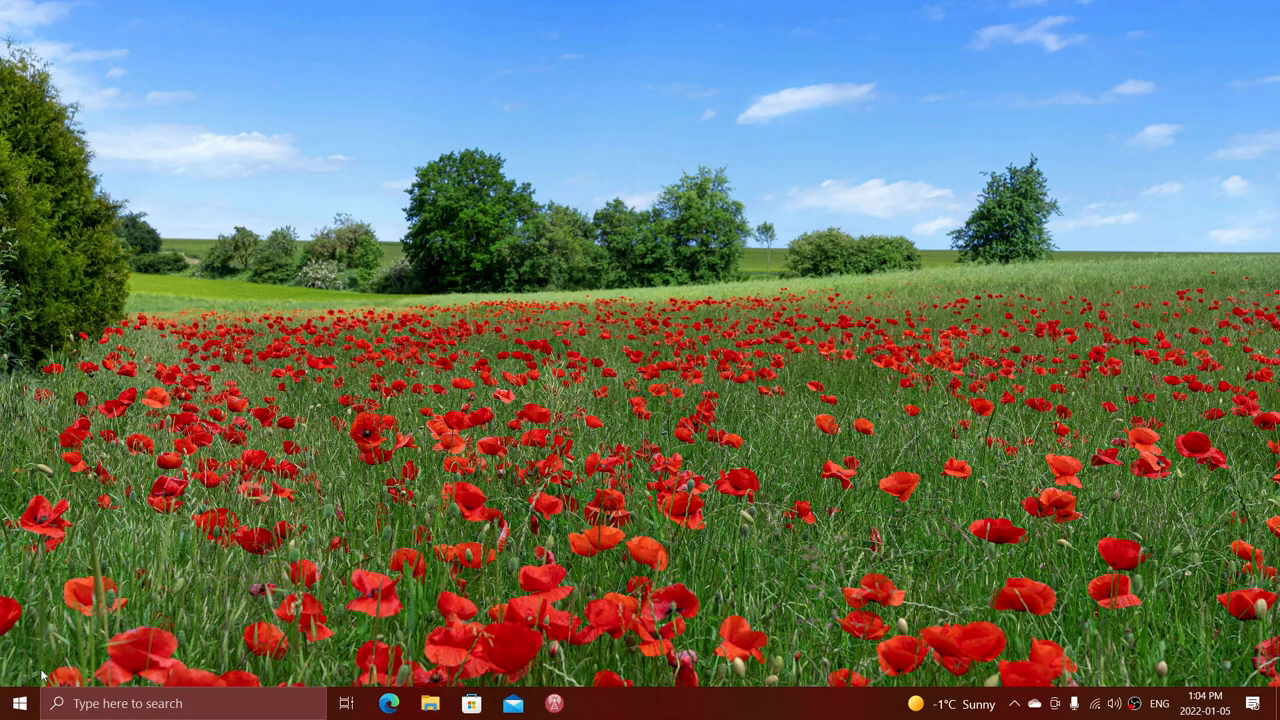
- Open Windows Settings from the Start button's quick link menu
{"action": "left_click", "coordinate": [16, 704]}
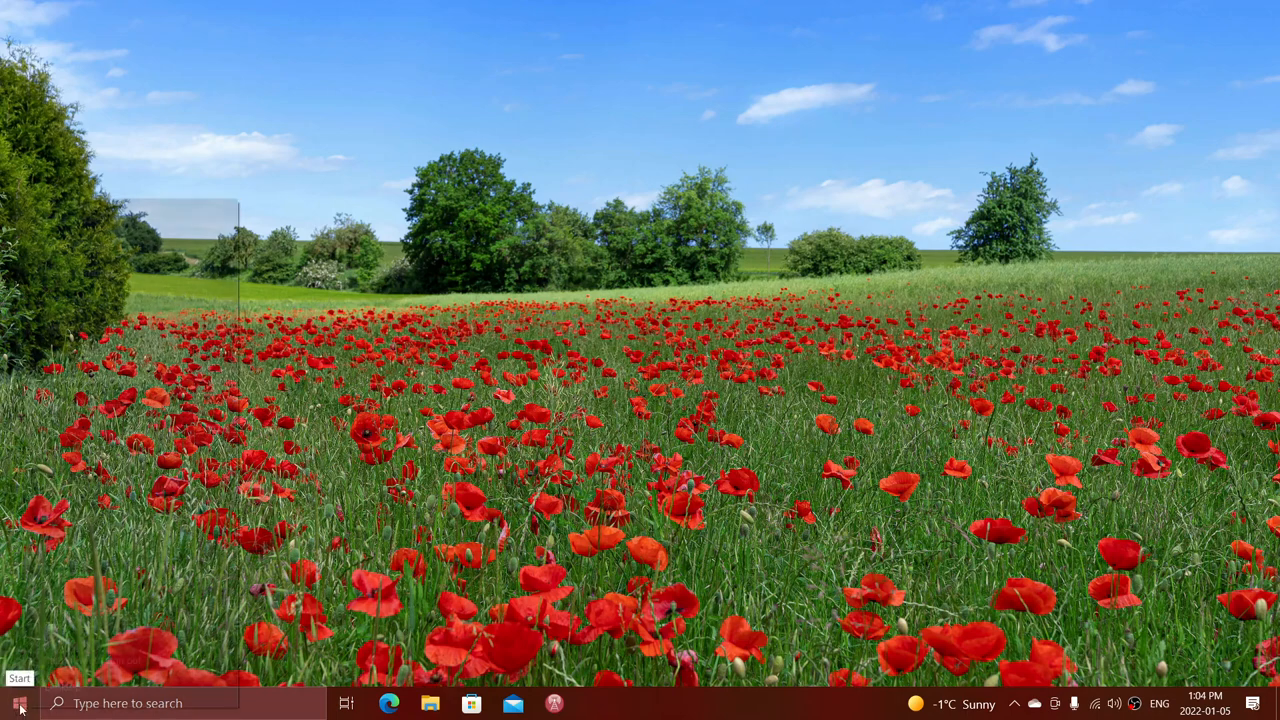
{"action": "right_click", "coordinate": [12, 704]}
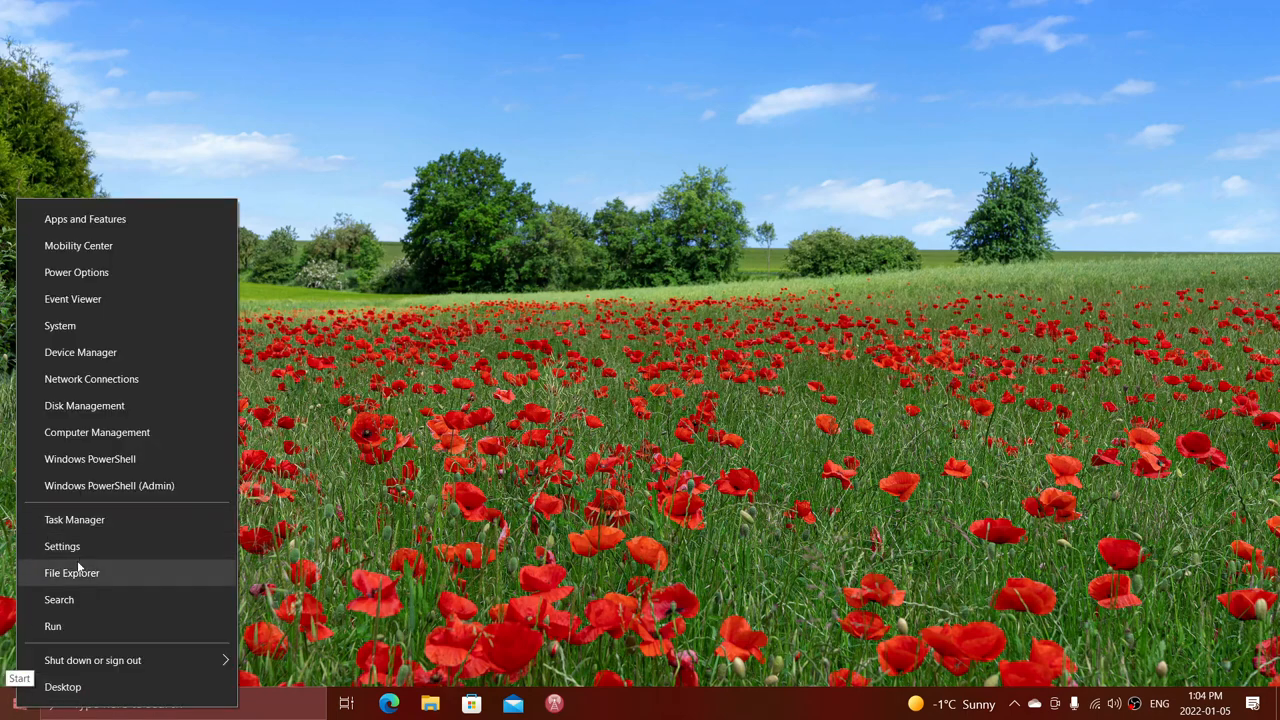
{"action": "left_click", "coordinate": [62, 546]}
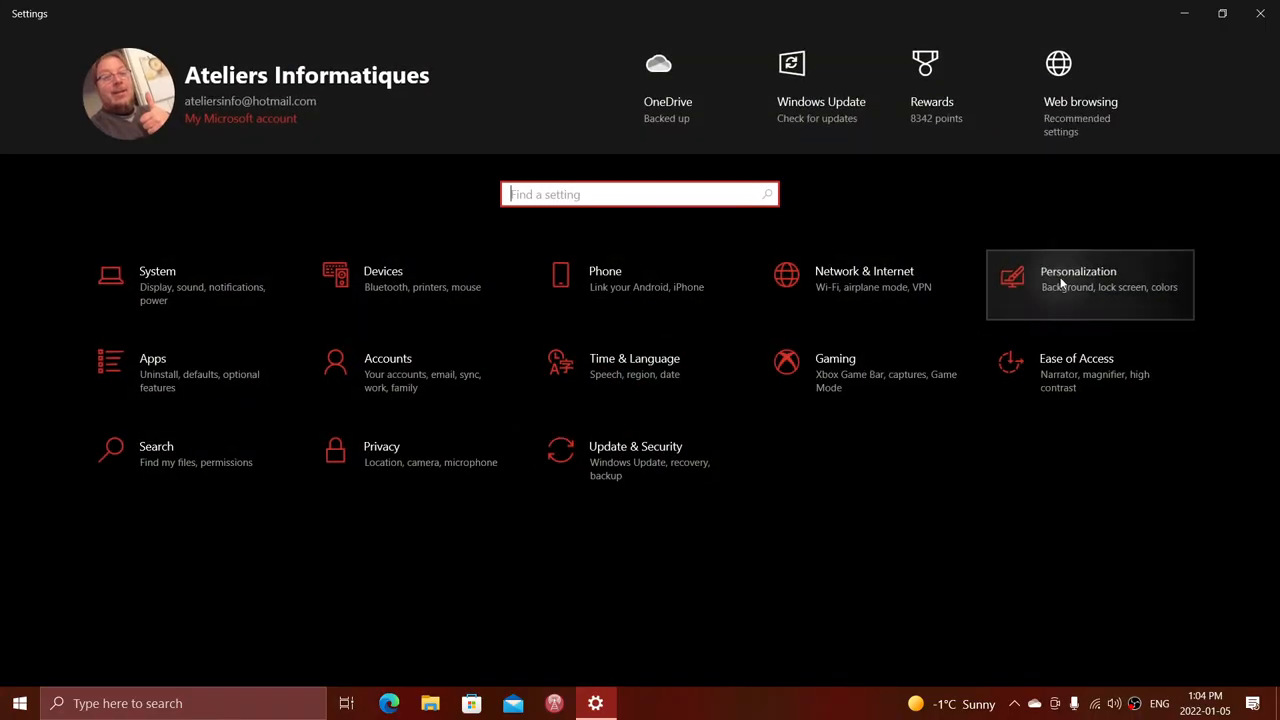
- Open Personalization Background and set the slideshow to change picture every 1 minute
{"action": "left_click", "coordinate": [1078, 284]}
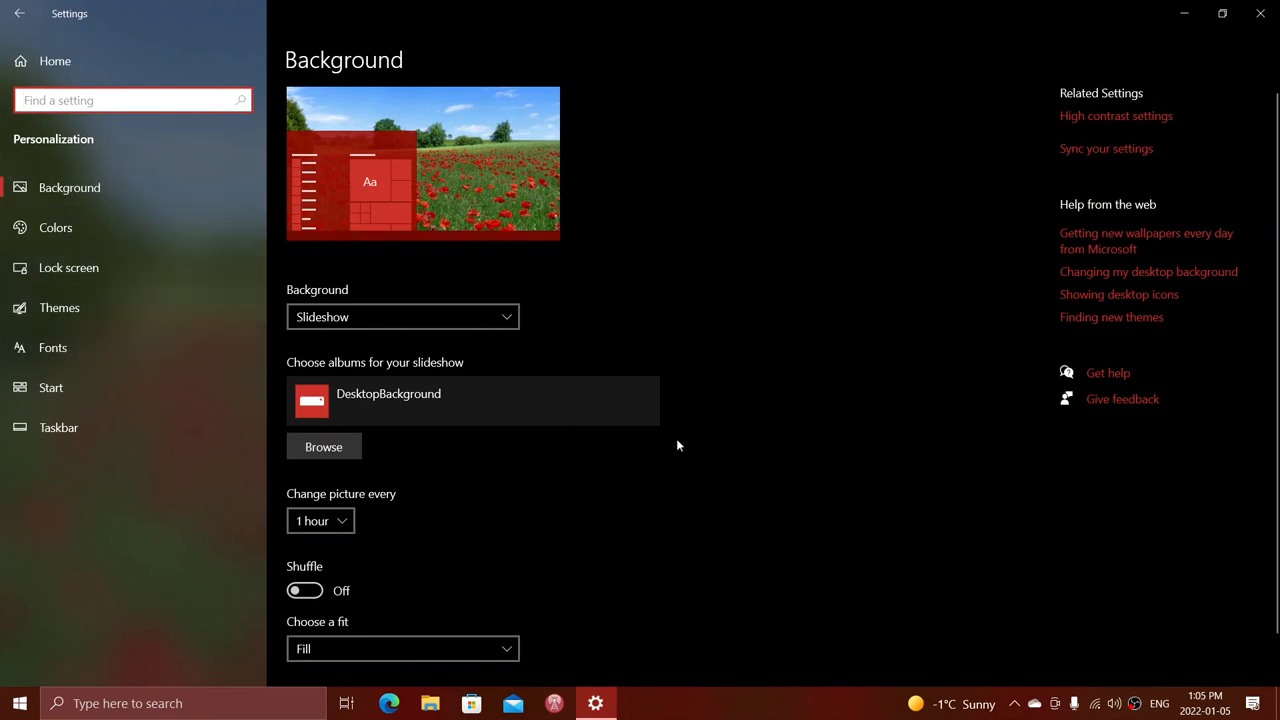
{"action": "mouse_move", "coordinate": [572, 508]}
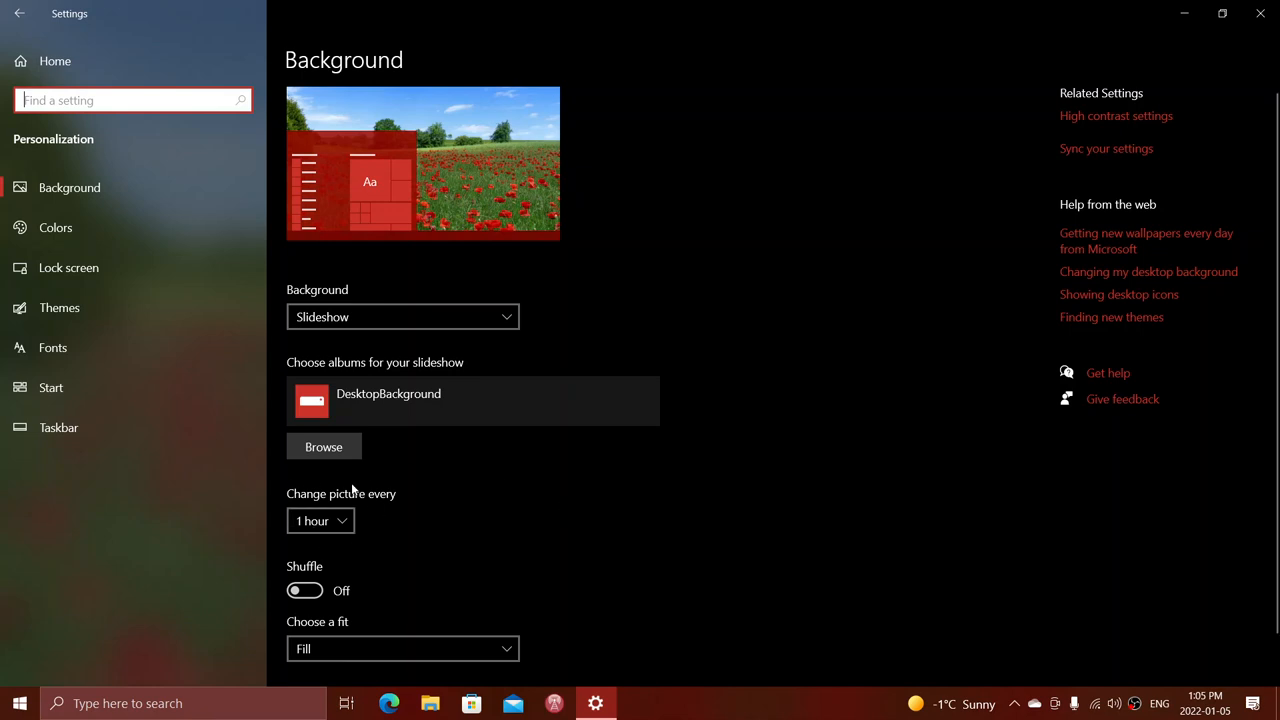
{"action": "mouse_move", "coordinate": [272, 536]}
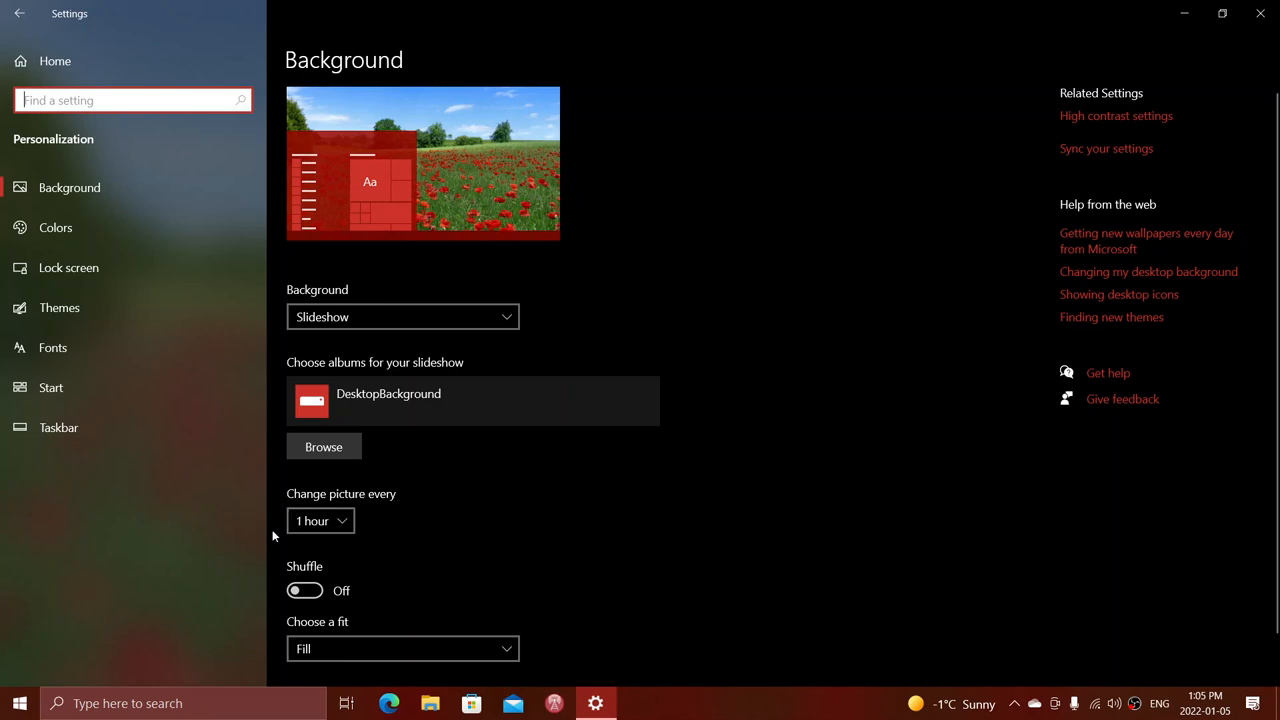
{"action": "left_click", "coordinate": [320, 520]}
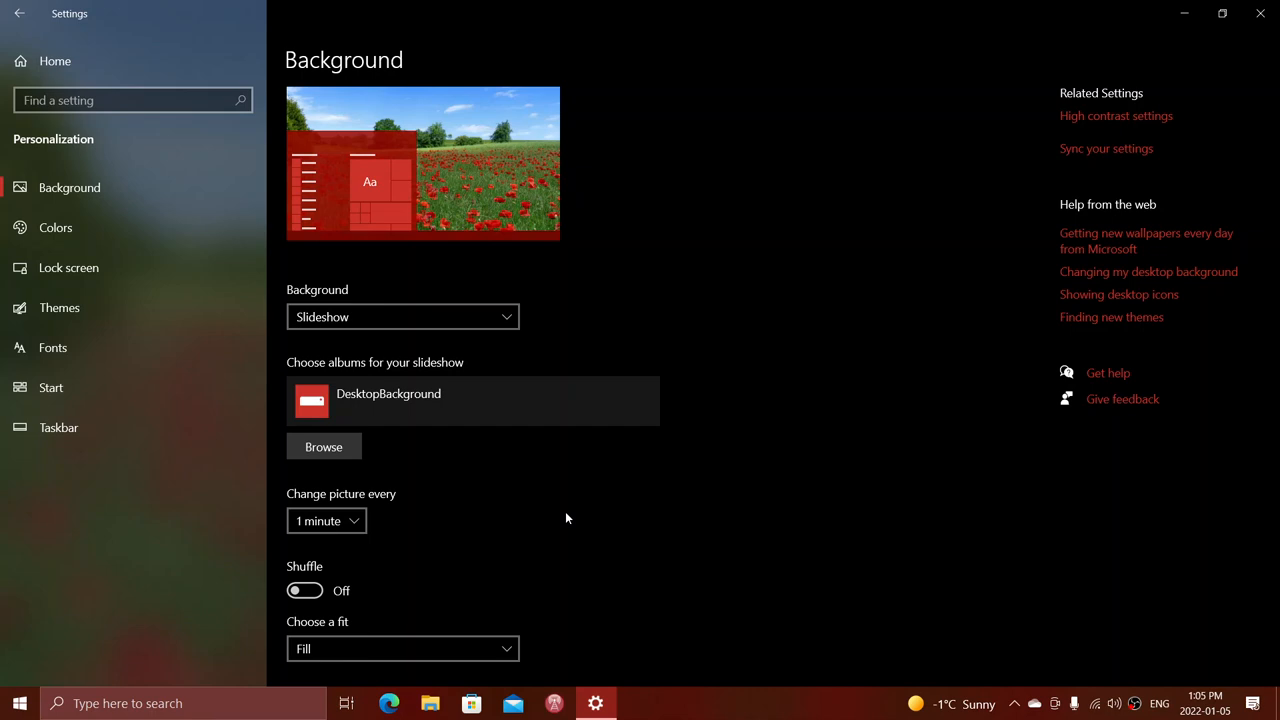
{"action": "mouse_move", "coordinate": [386, 504]}
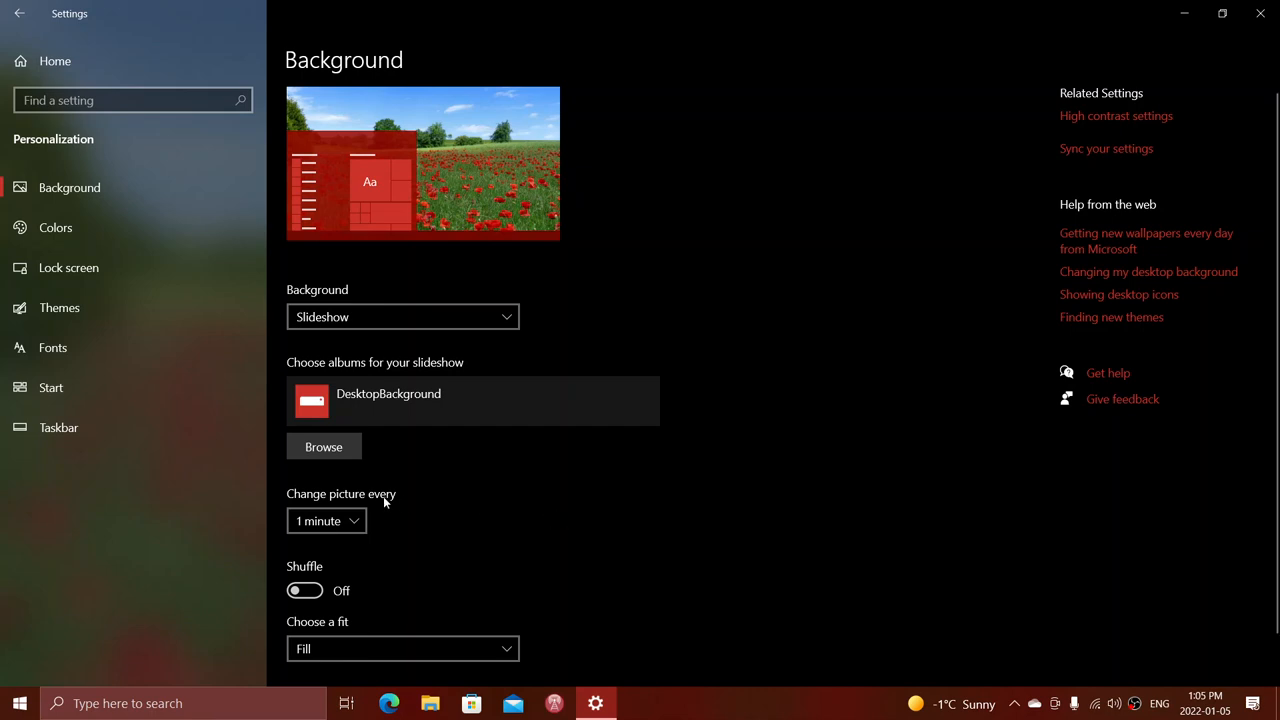
- Set the slideshow's 'Change picture every' interval to 1 hour
{"action": "left_click", "coordinate": [326, 520]}
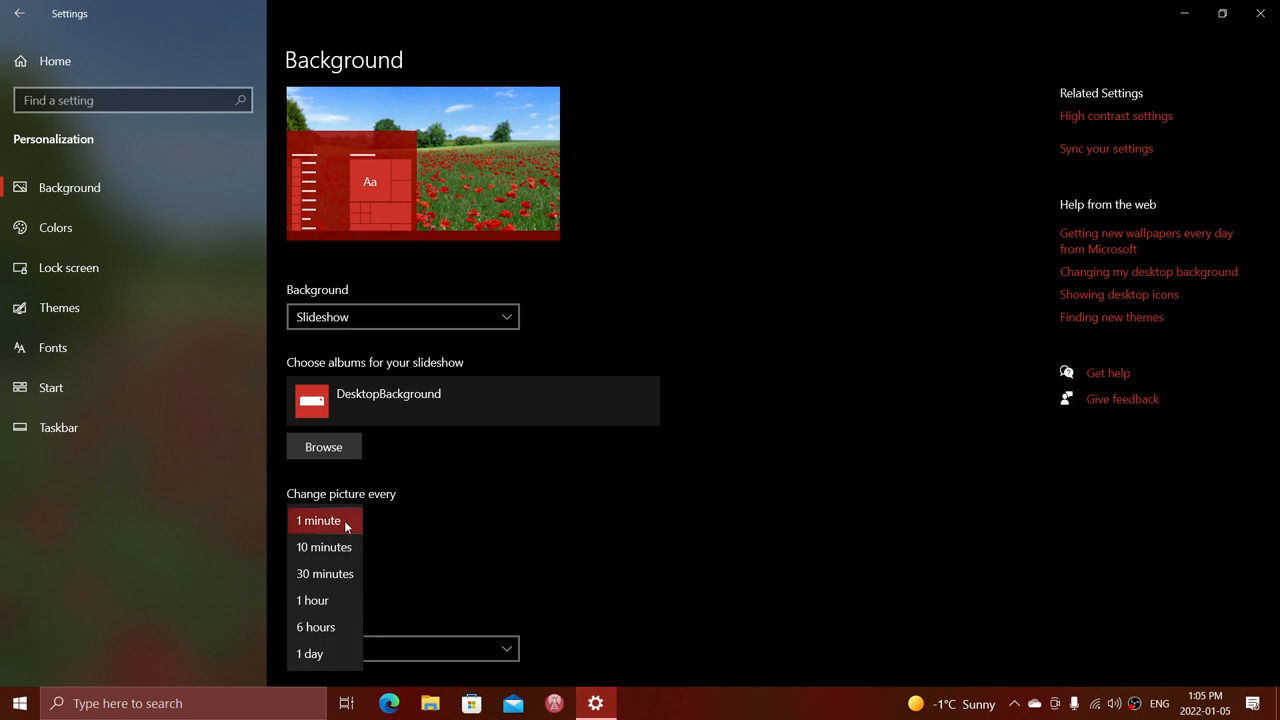
{"action": "left_click", "coordinate": [312, 600]}
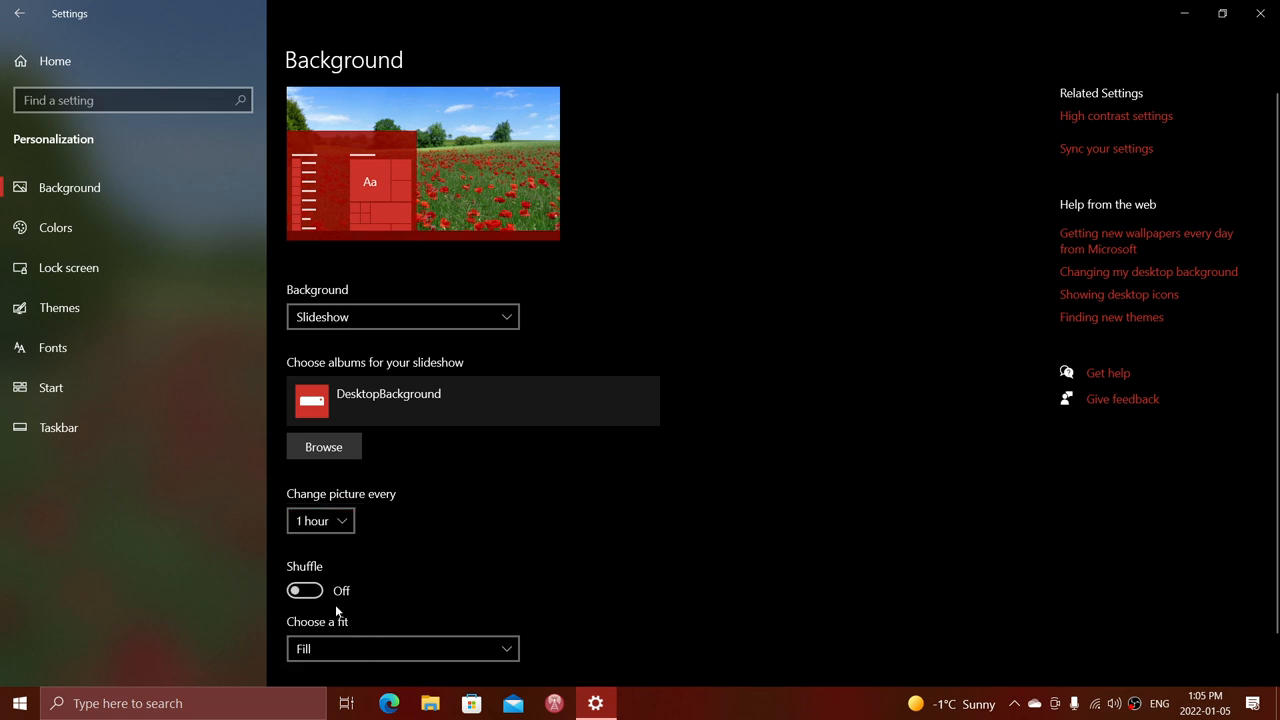
{"action": "mouse_move", "coordinate": [648, 524]}
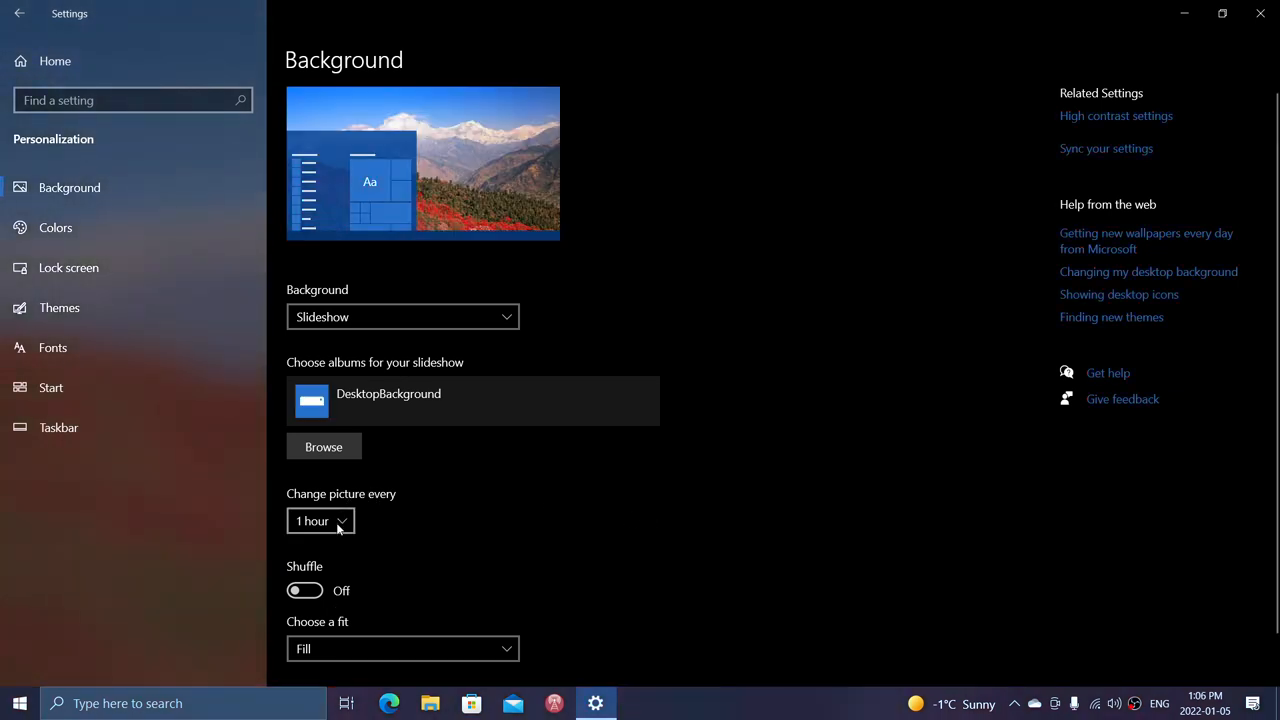
{"action": "left_click", "coordinate": [320, 520]}
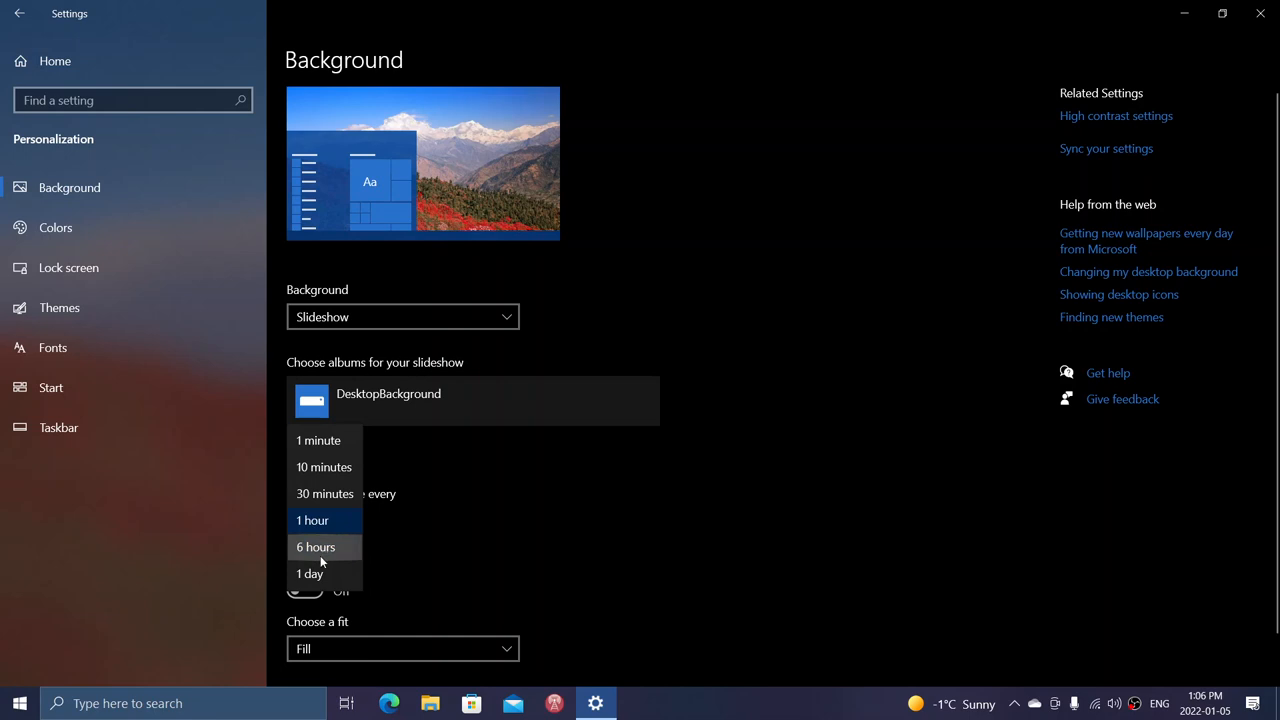
{"action": "mouse_move", "coordinate": [332, 578]}
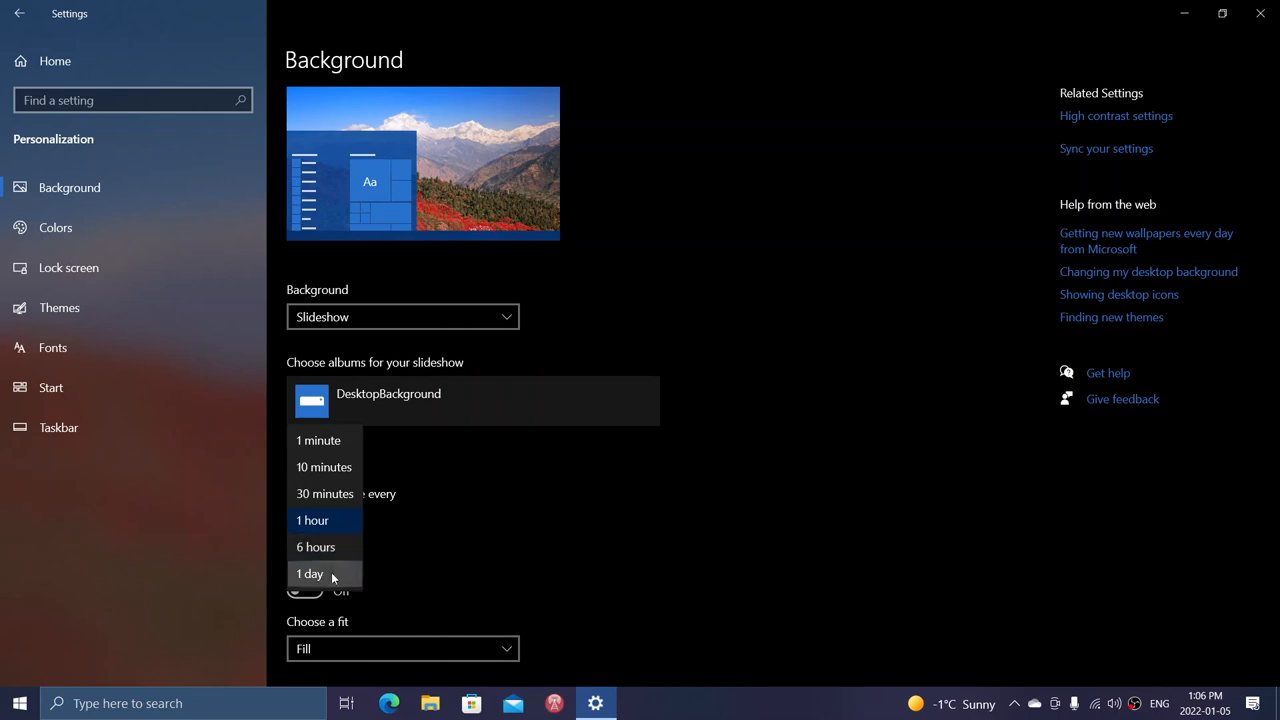
{"action": "mouse_move", "coordinate": [330, 520]}
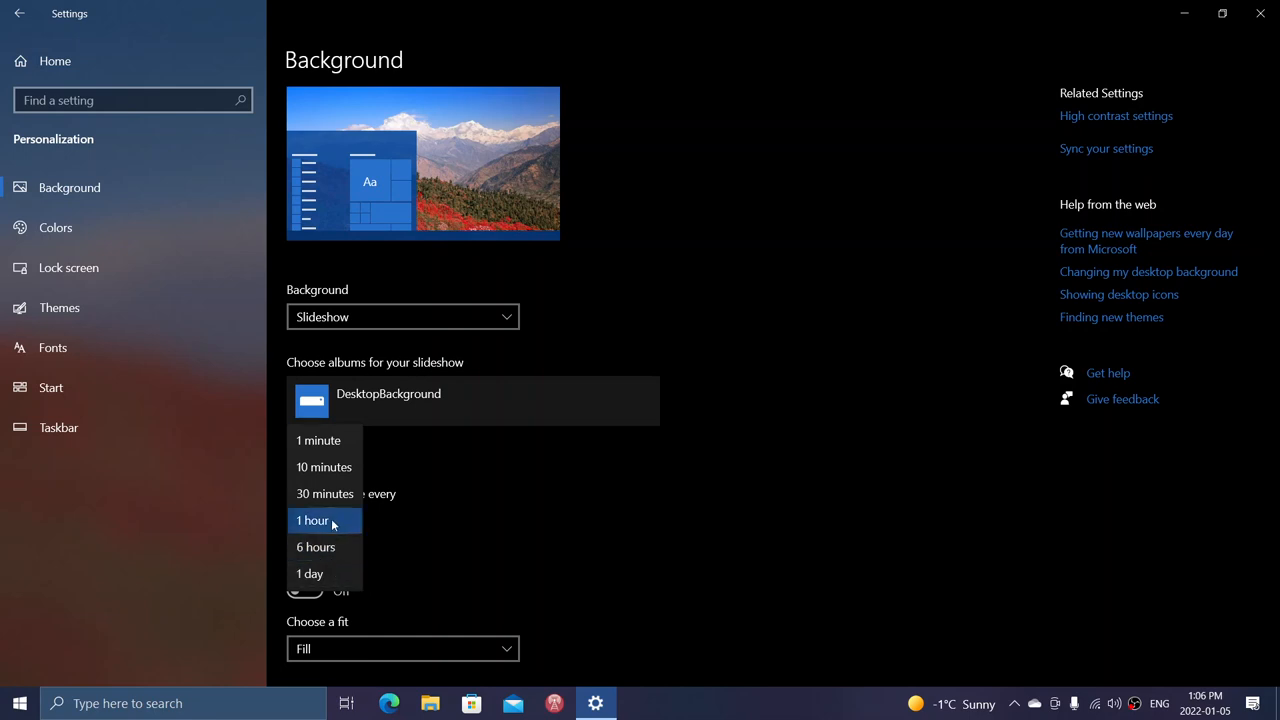
{"action": "left_click", "coordinate": [312, 520]}
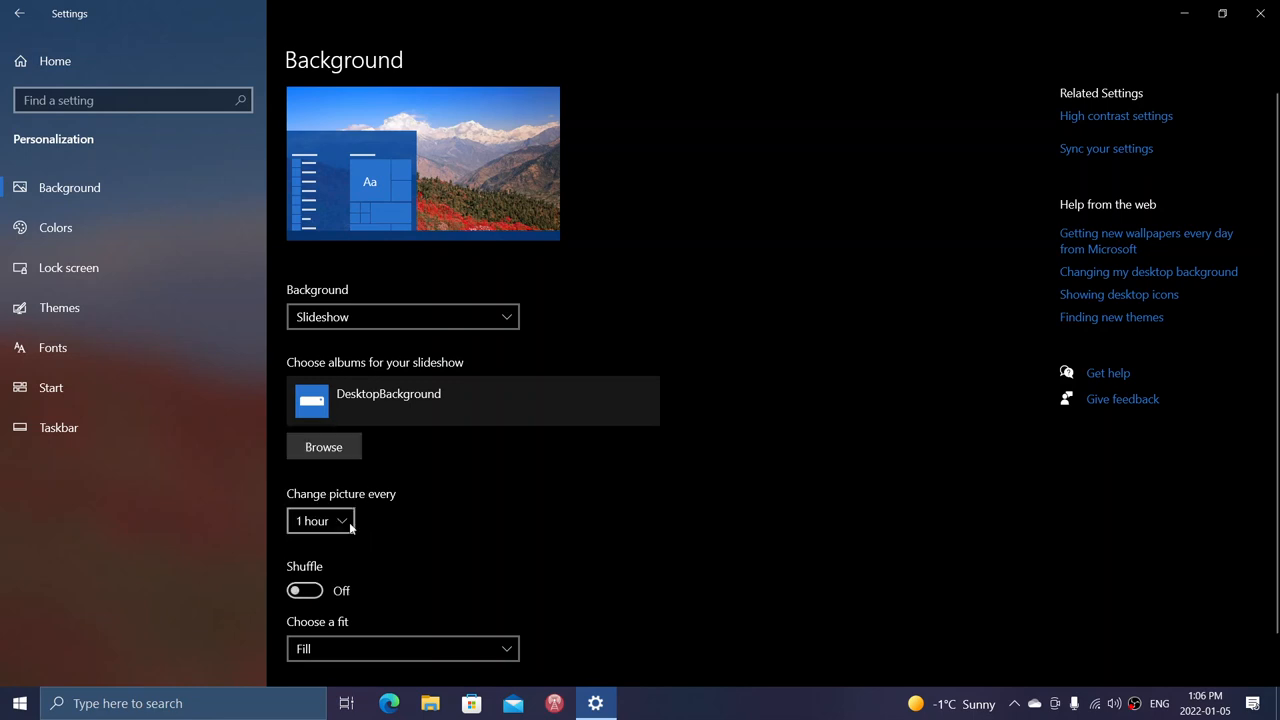
{"action": "mouse_move", "coordinate": [704, 554]}
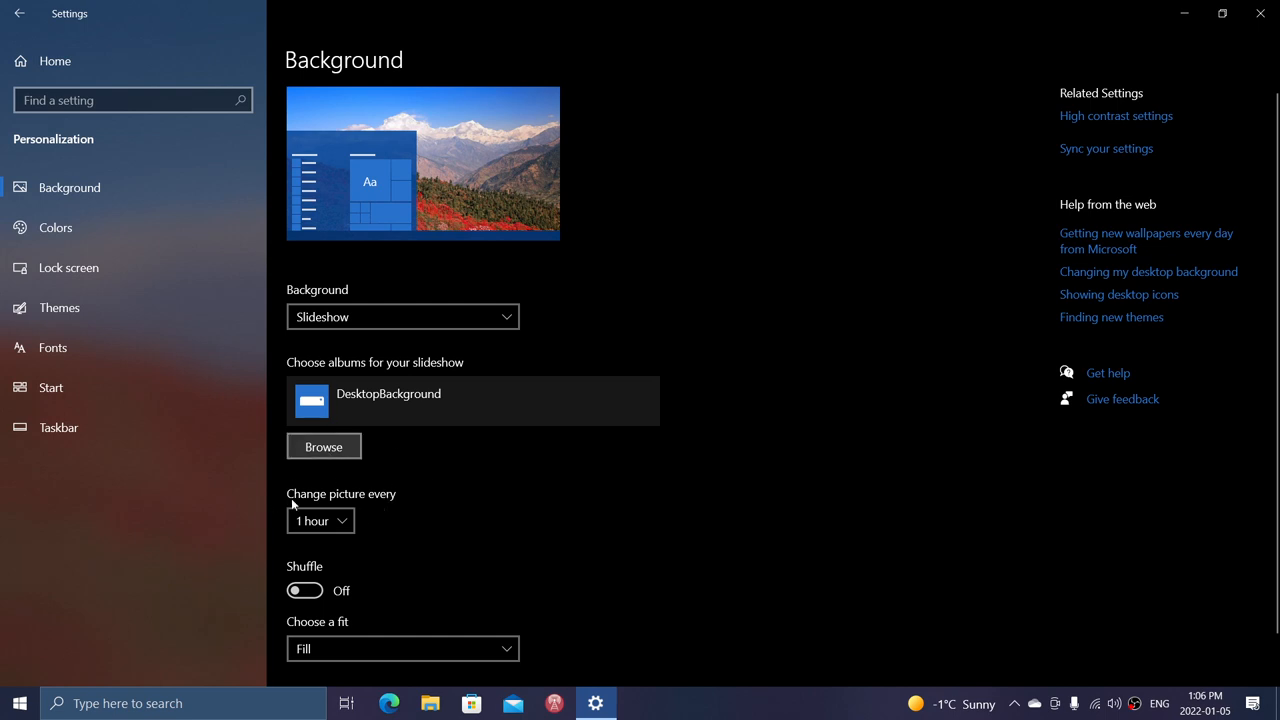
{"action": "mouse_move", "coordinate": [632, 432]}
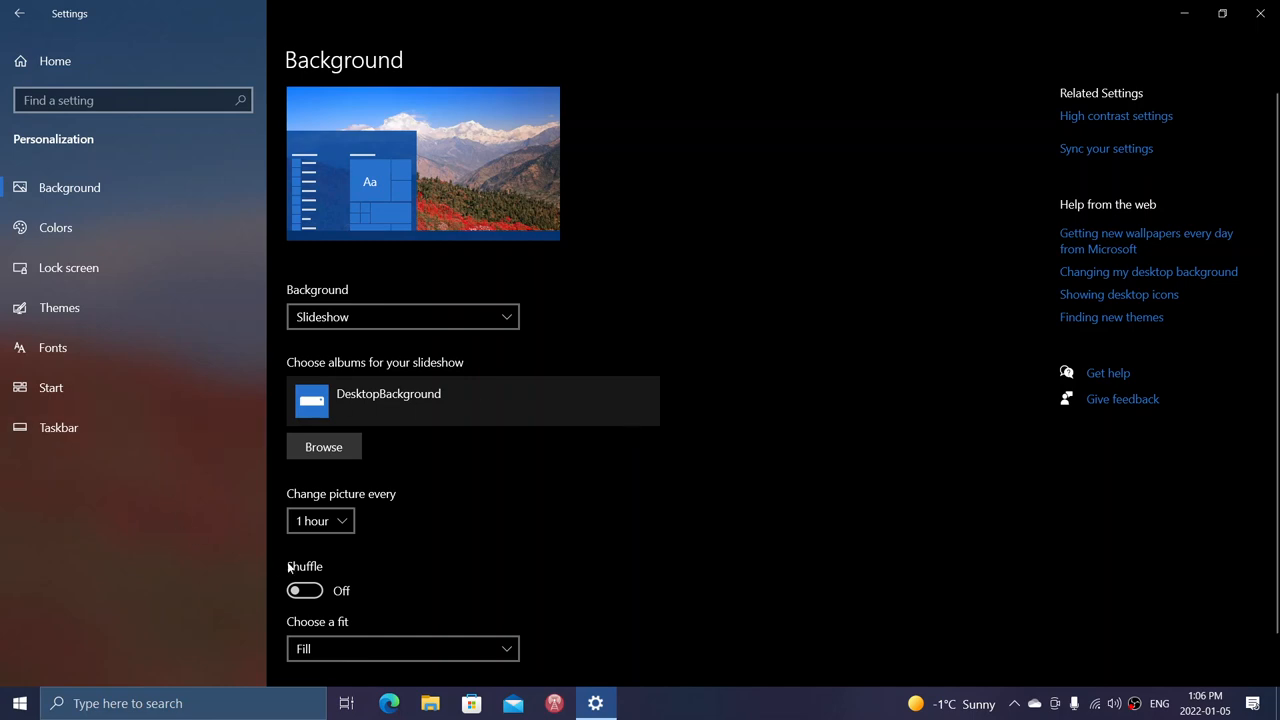
{"action": "mouse_move", "coordinate": [488, 510]}
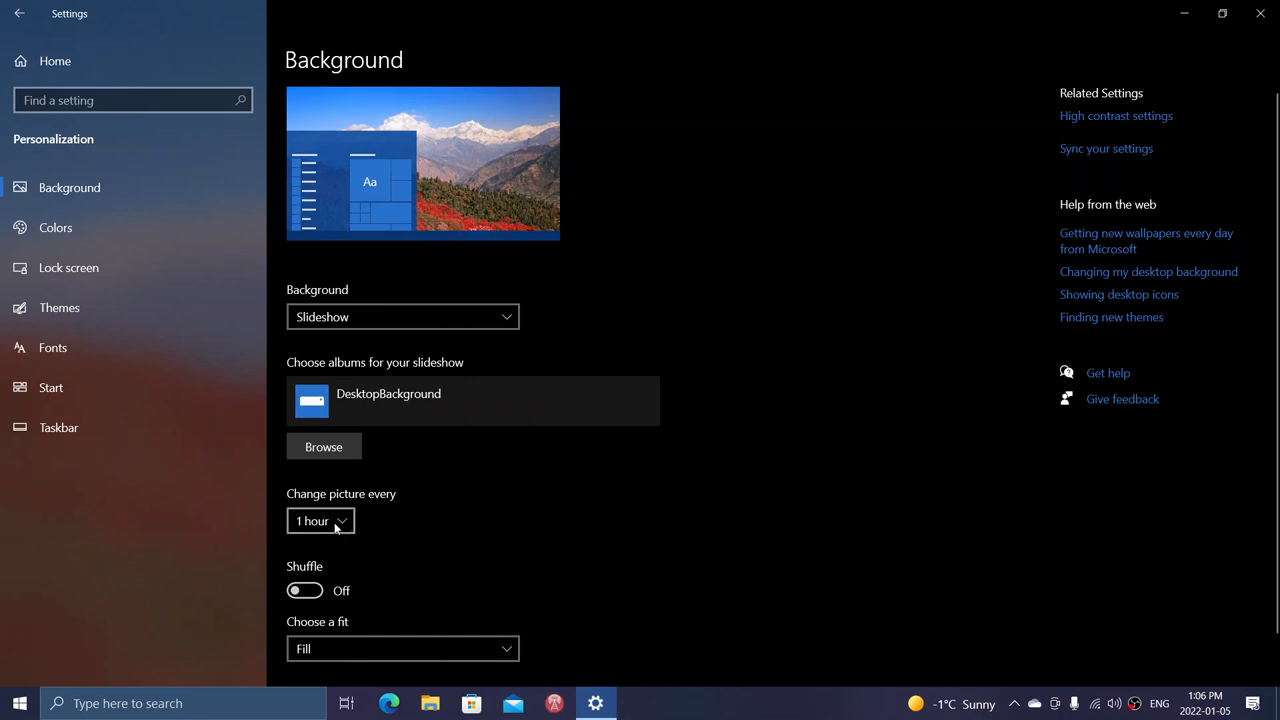
- Keep the interval at 1 hour and close Settings, leaving the mountain wallpaper desktop
{"action": "left_click", "coordinate": [320, 520]}
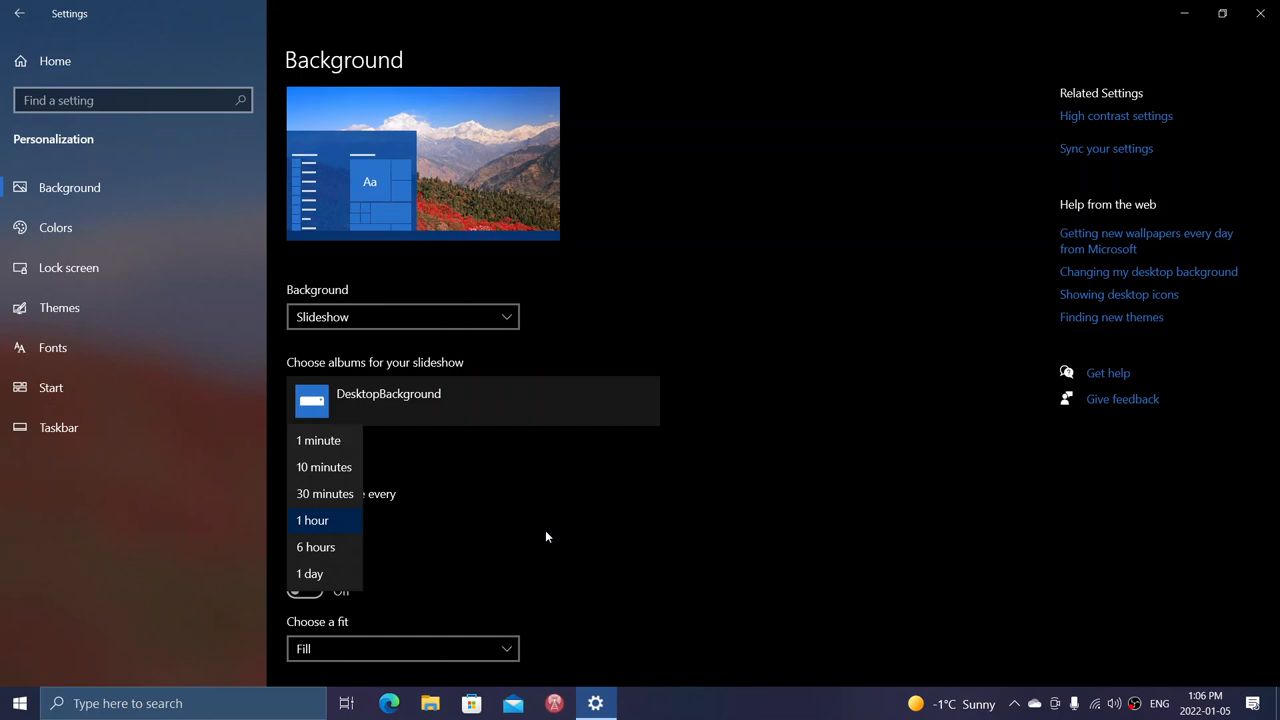
{"action": "mouse_move", "coordinate": [332, 528]}
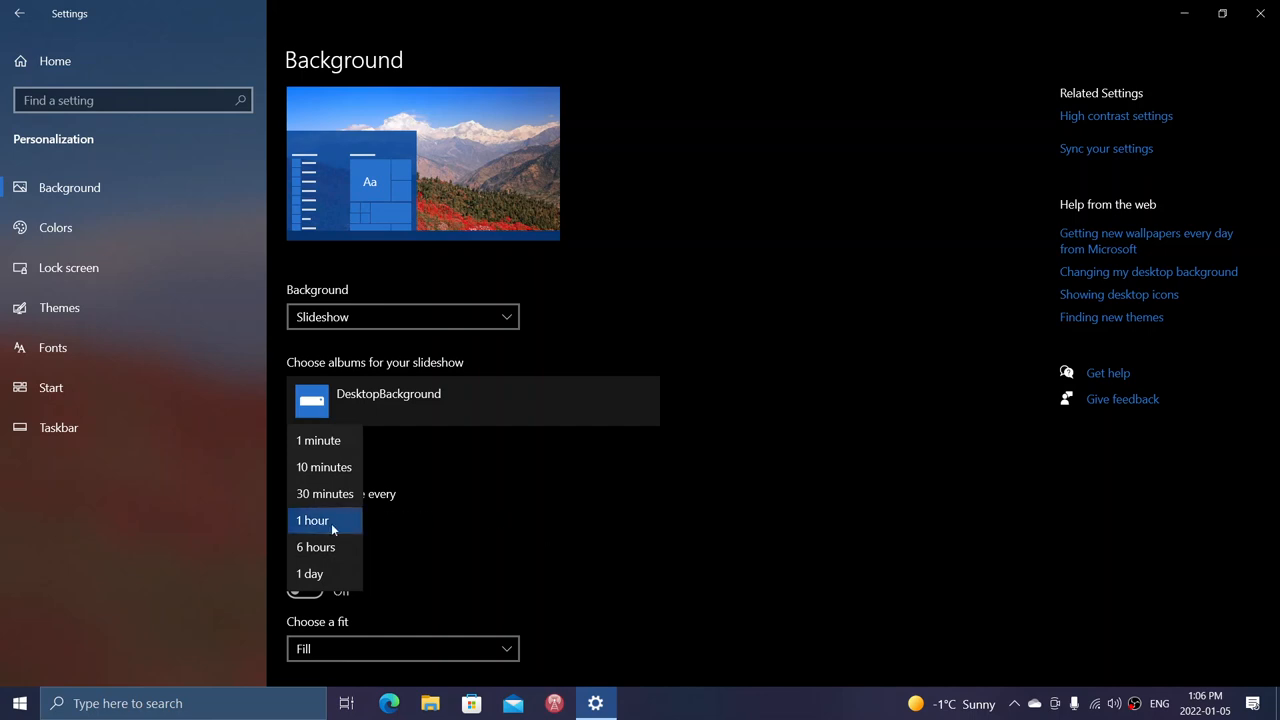
{"action": "left_click", "coordinate": [312, 520]}
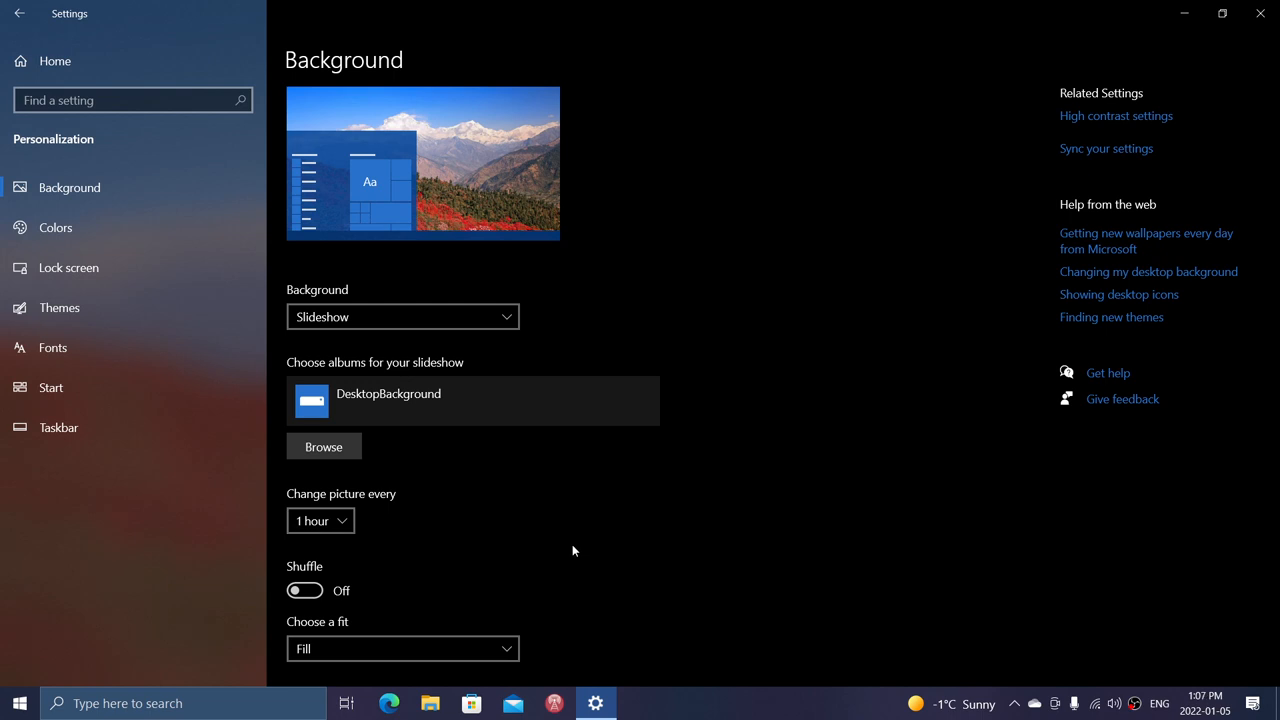
{"action": "mouse_move", "coordinate": [584, 468]}
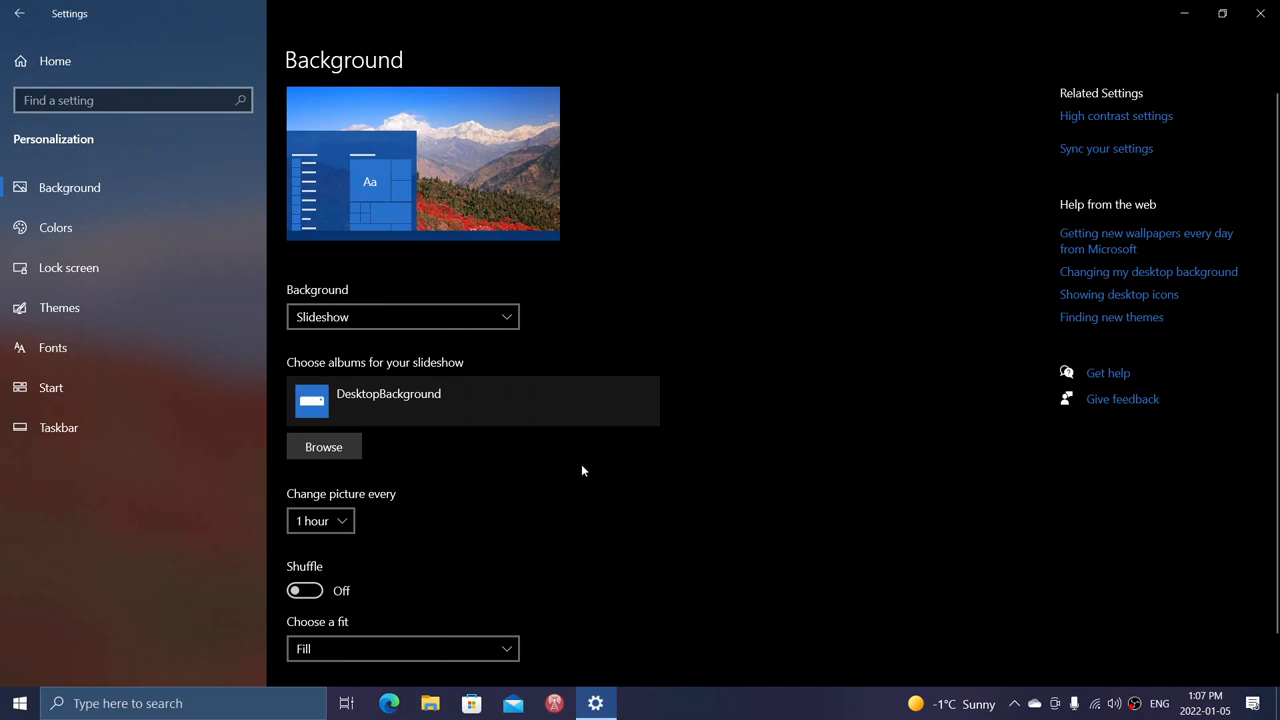
{"action": "mouse_move", "coordinate": [866, 98]}
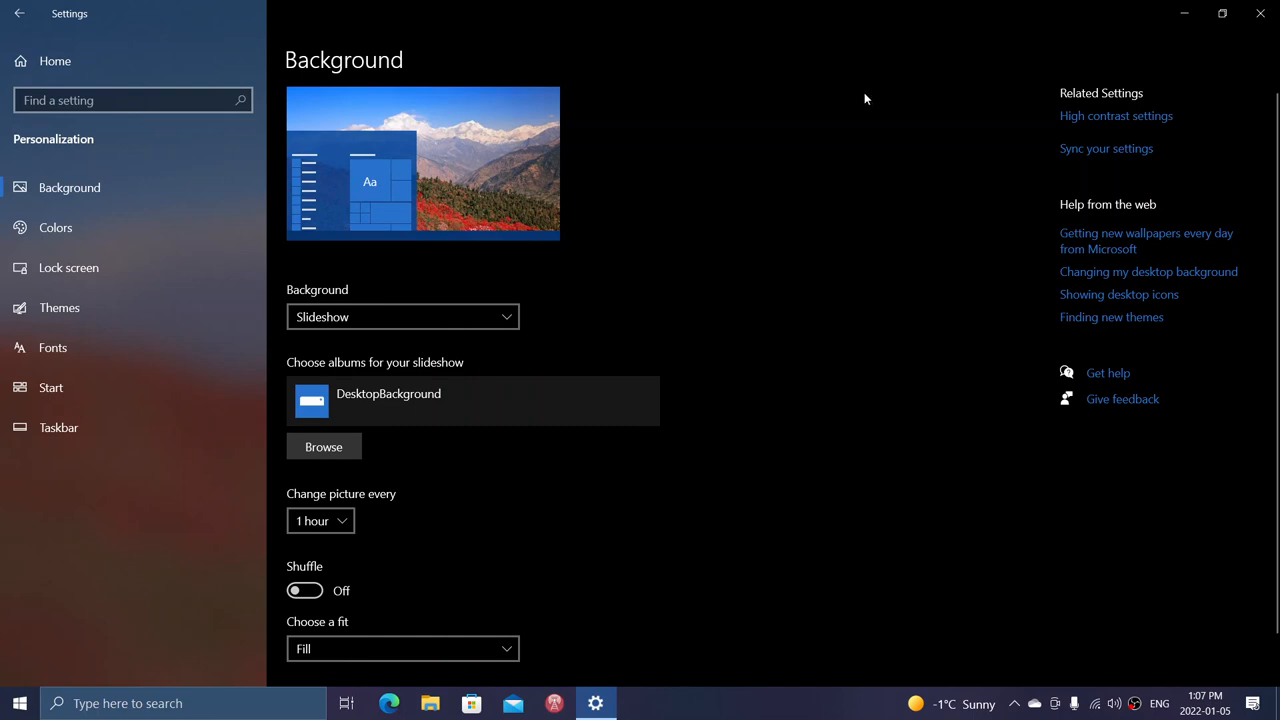
{"action": "mouse_move", "coordinate": [1260, 14]}
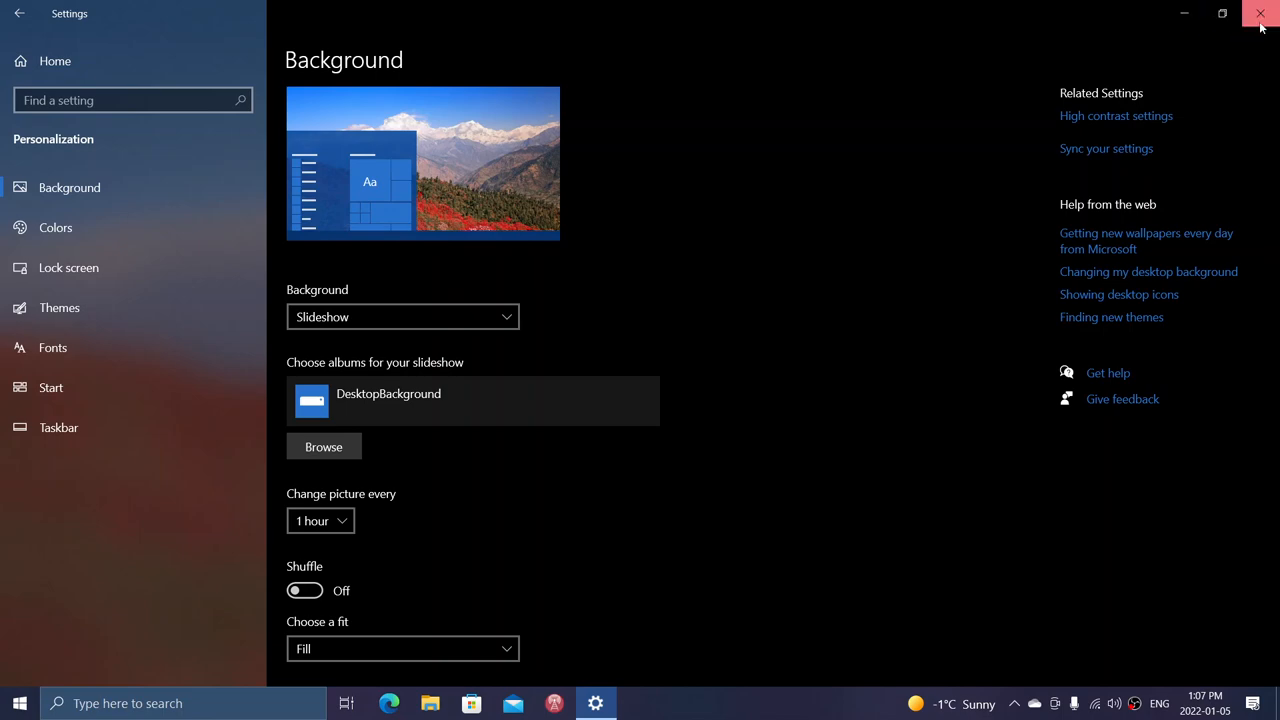
{"action": "left_click", "coordinate": [1260, 12]}
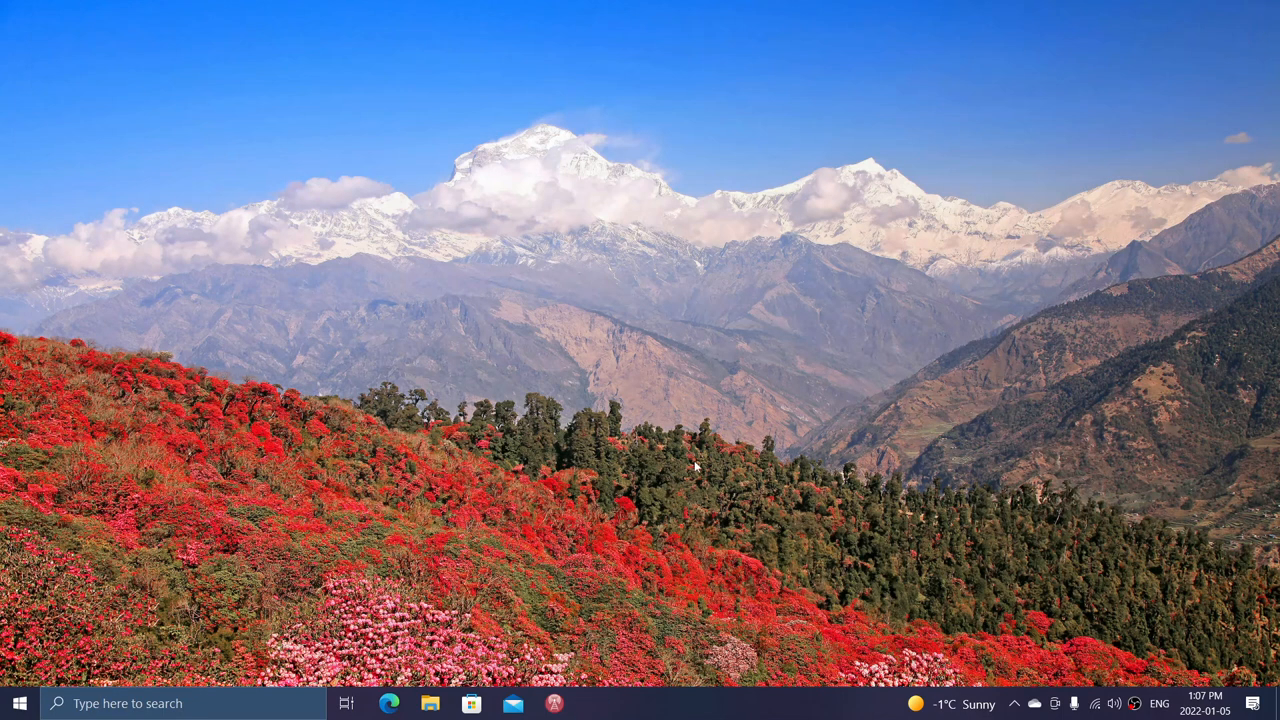